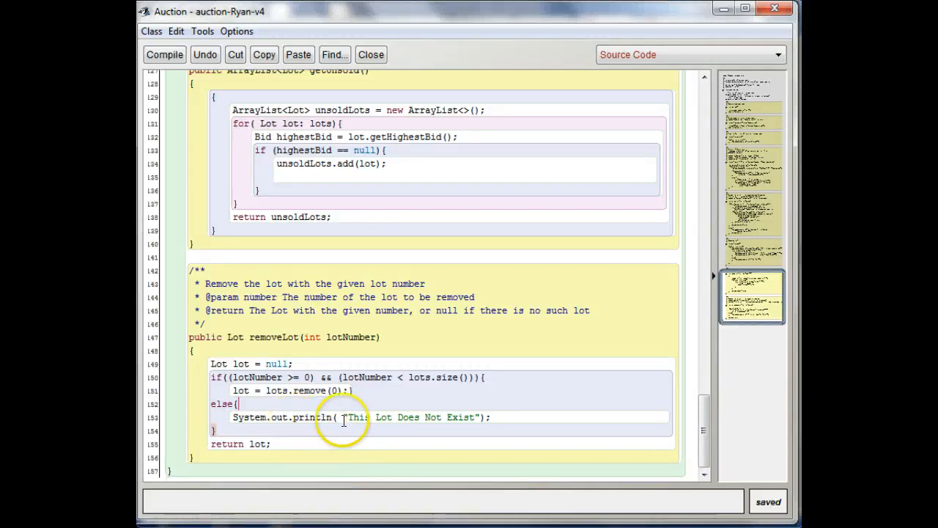
{"action": "mouse_move", "coordinate": [334, 377]}
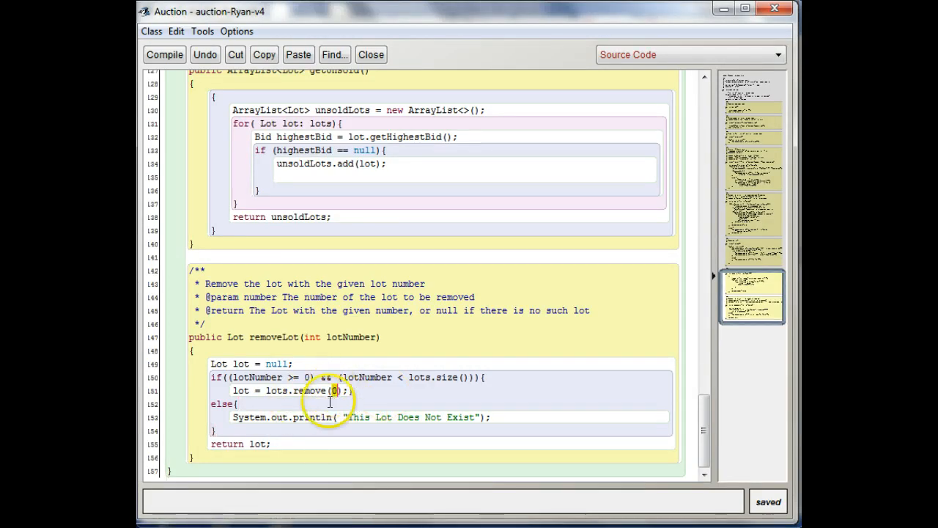
{"action": "mouse_move", "coordinate": [687, 422]}
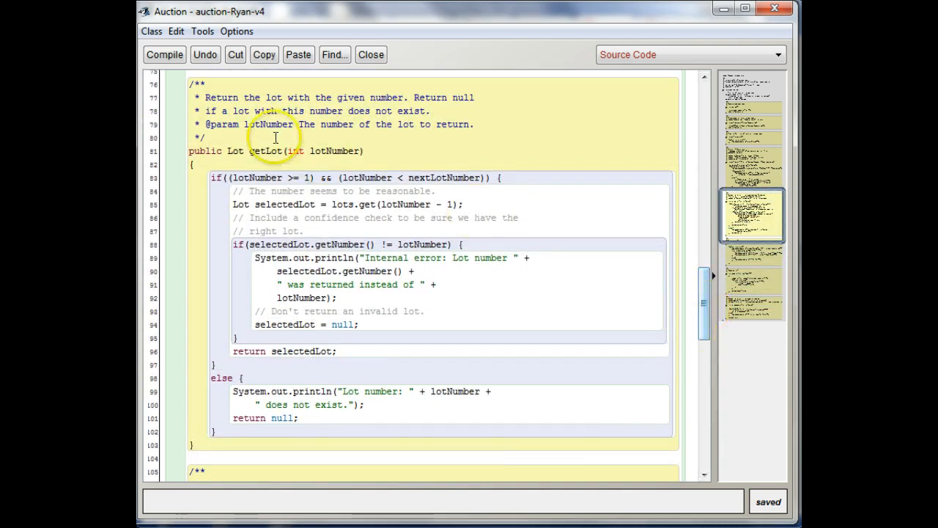
- Edit removeLot so it calls lots.remove(lotNumber - 1) instead of lots.remove(0)
{"action": "double_click", "coordinate": [333, 151]}
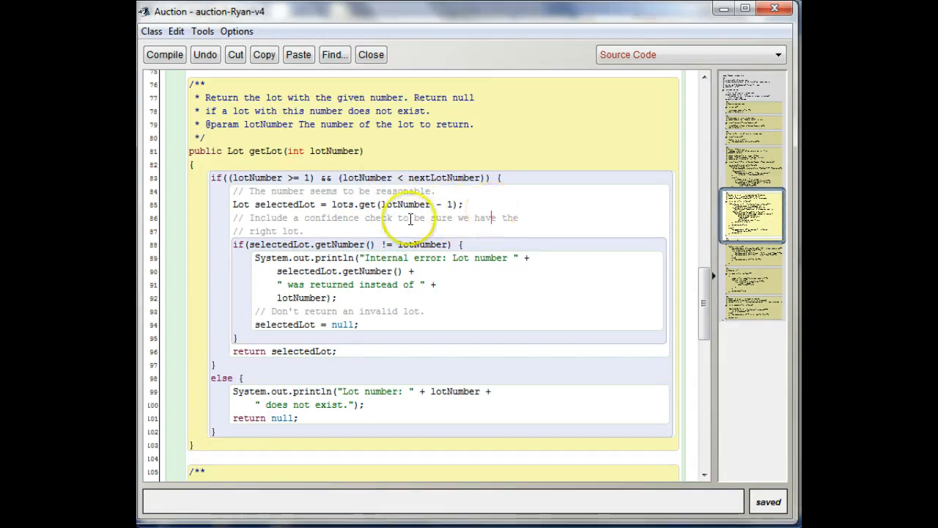
{"action": "mouse_move", "coordinate": [475, 223]}
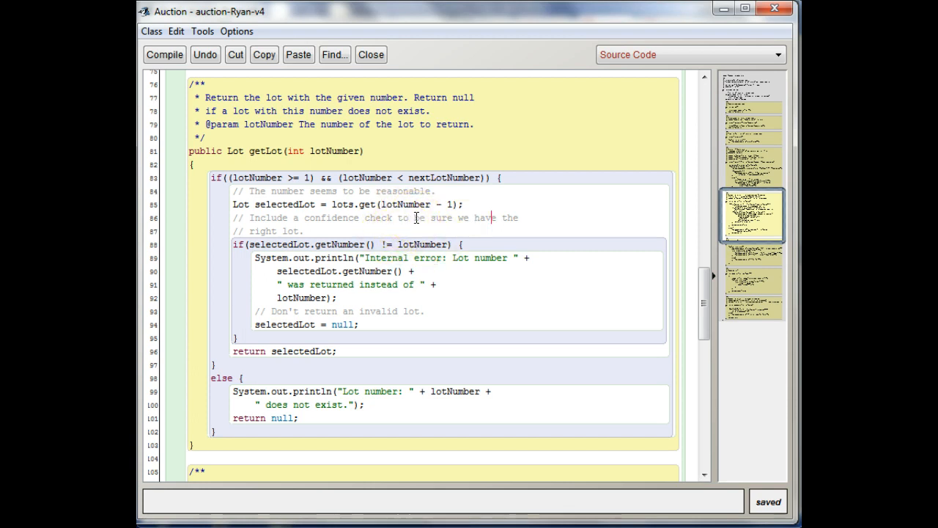
{"action": "double_click", "coordinate": [402, 204]}
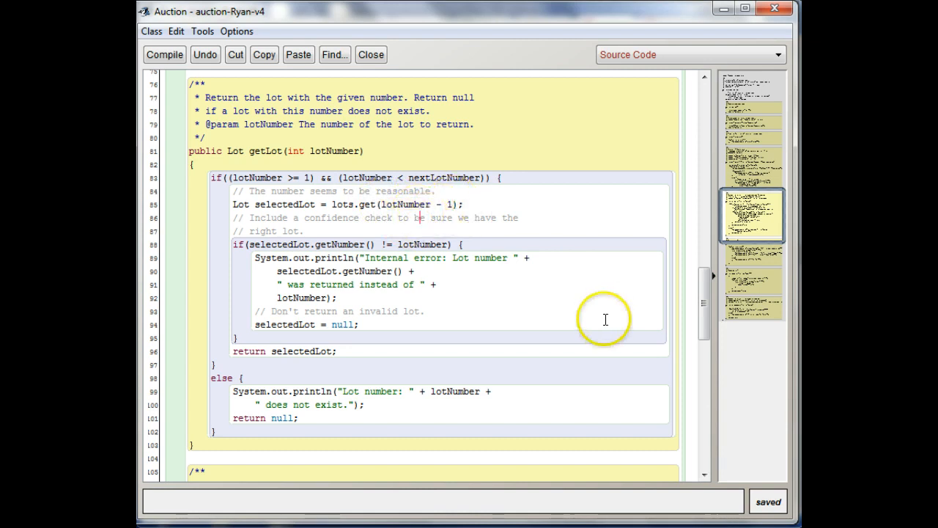
{"action": "mouse_move", "coordinate": [365, 211]}
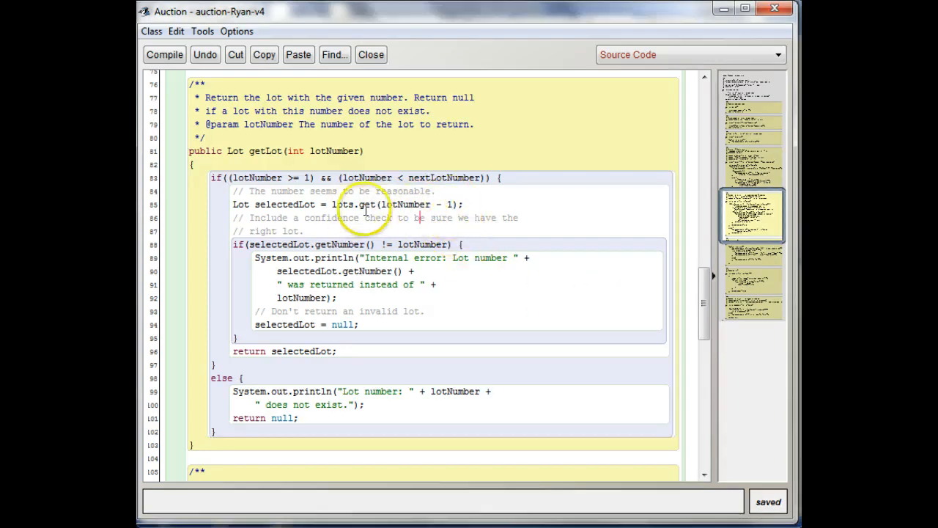
{"action": "mouse_move", "coordinate": [423, 223]}
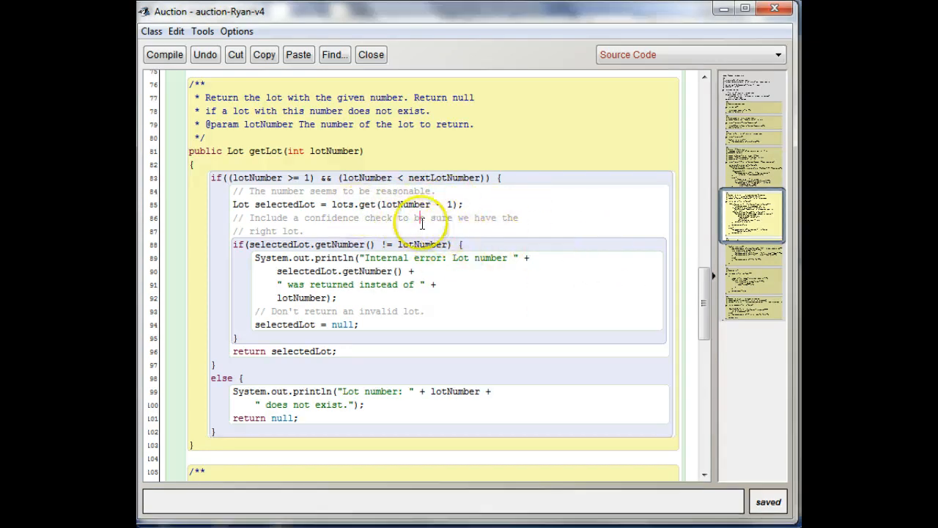
{"action": "left_click_drag", "start_coordinate": [381, 203], "coordinate": [460, 204]}
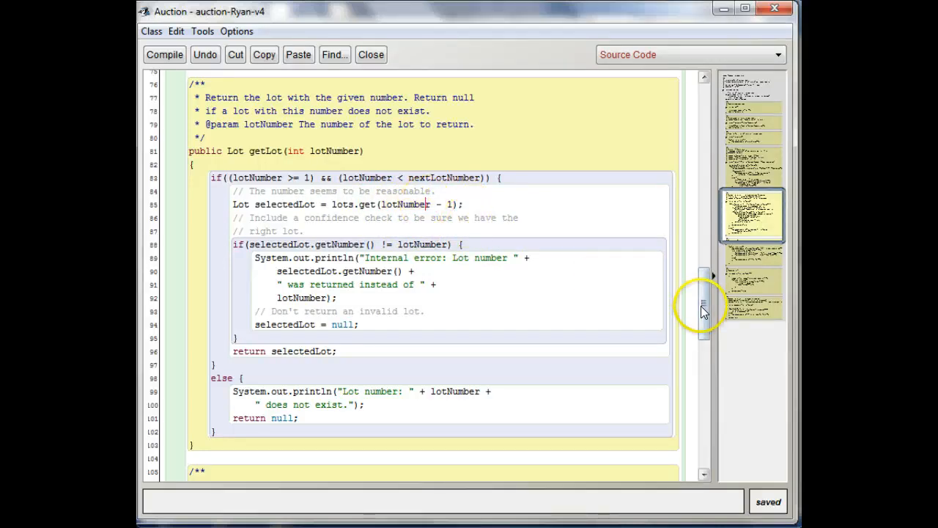
{"action": "left_click_drag", "start_coordinate": [702, 304], "coordinate": [702, 469]}
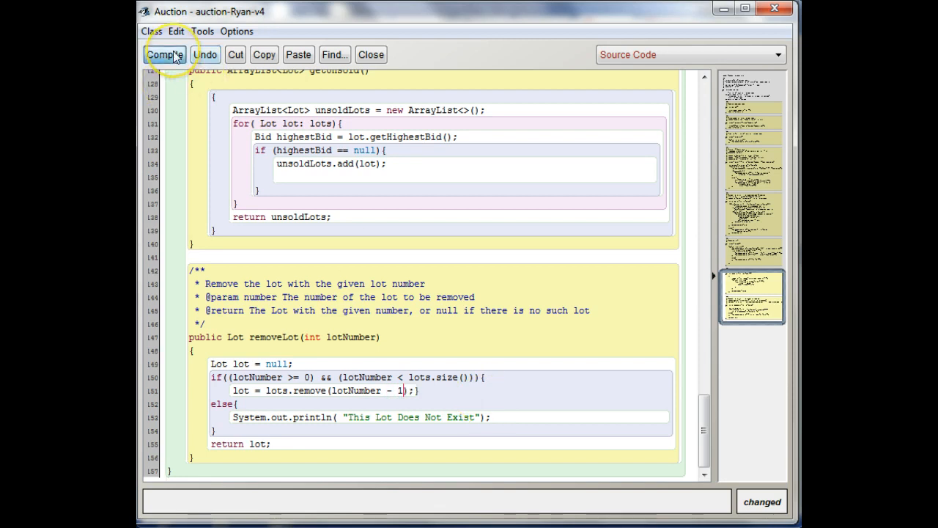
- Compile the Auction class without syntax errors and close its editor
{"action": "left_click", "coordinate": [164, 54]}
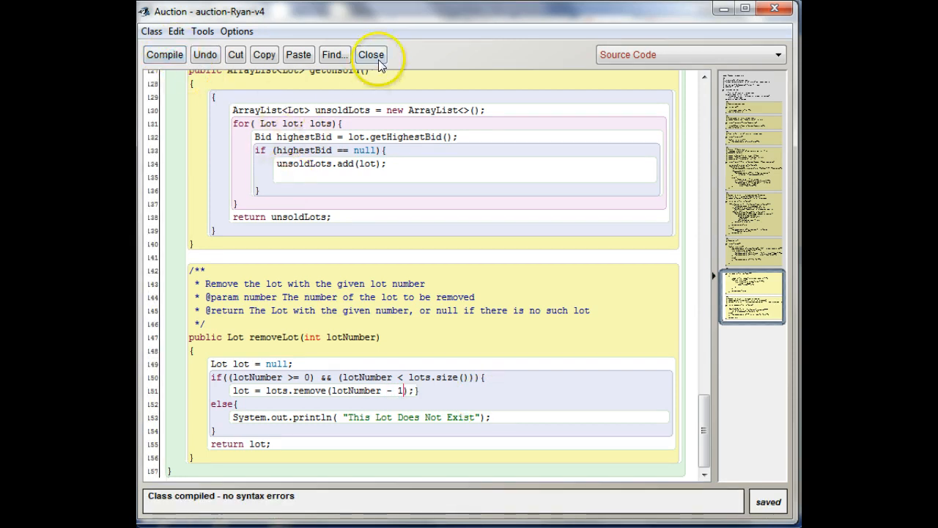
{"action": "left_click", "coordinate": [369, 55]}
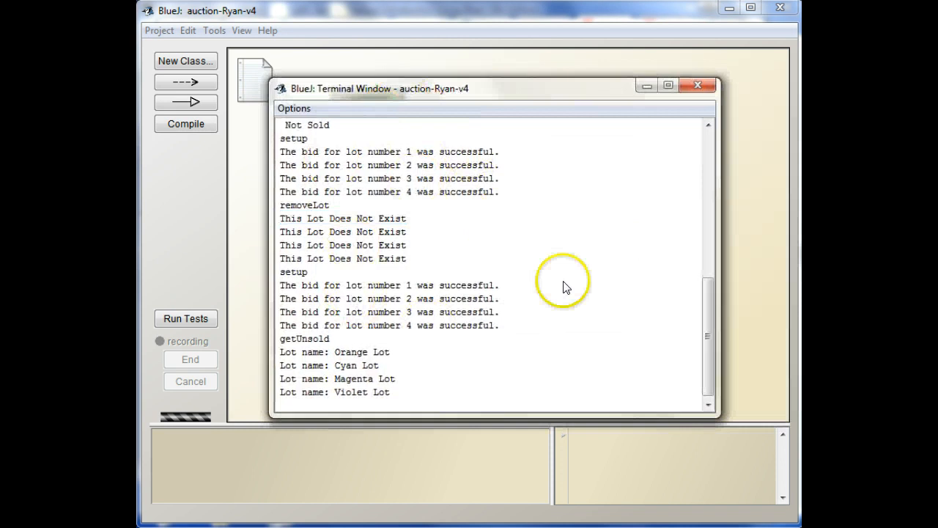
{"action": "mouse_move", "coordinate": [557, 250]}
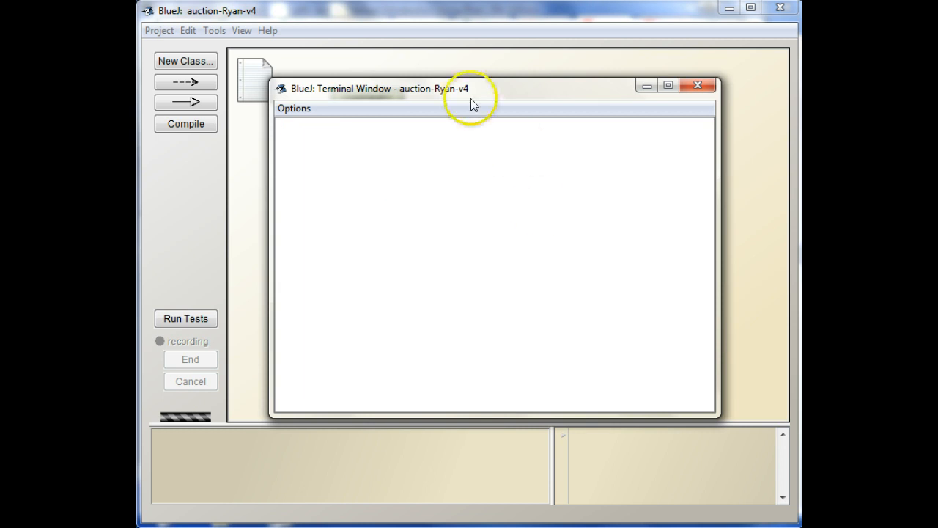
- Clear the terminal output and close the terminal window
{"action": "left_click_drag", "start_coordinate": [472, 88], "coordinate": [521, 91]}
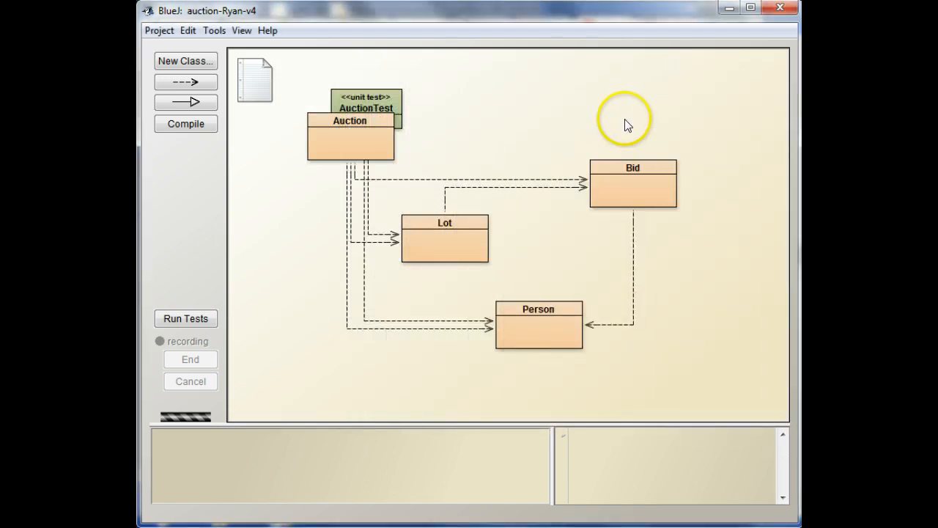
- Run the AuctionTest unit tests and inspect the failing testRemoveLot (expected 3 but was 4)
{"action": "right_click", "coordinate": [362, 102]}
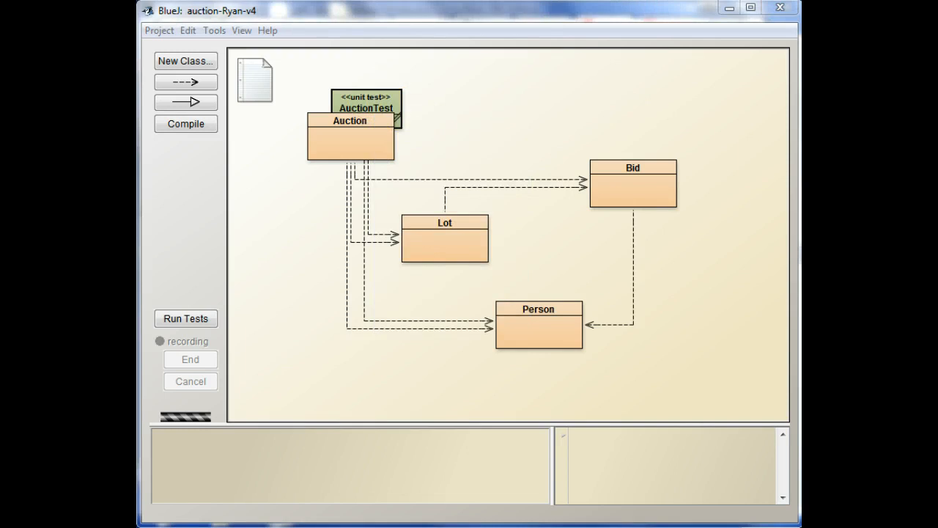
{"action": "left_click", "coordinate": [185, 320]}
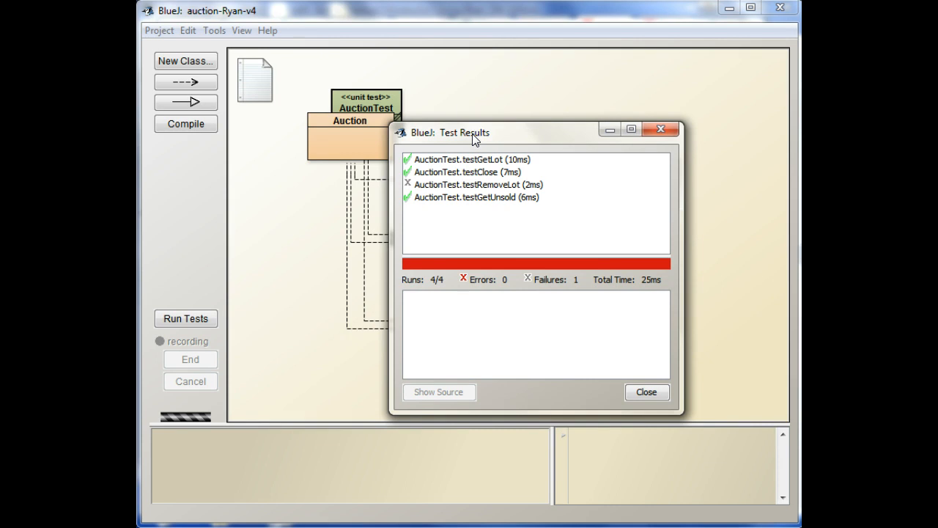
{"action": "left_click", "coordinate": [493, 185]}
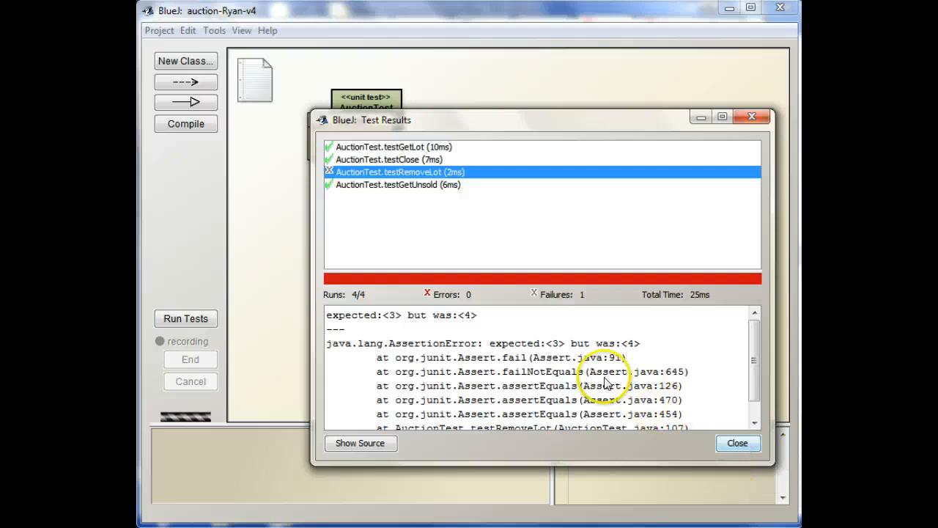
{"action": "scroll", "scroll_direction": "down", "scroll_amount": 3}
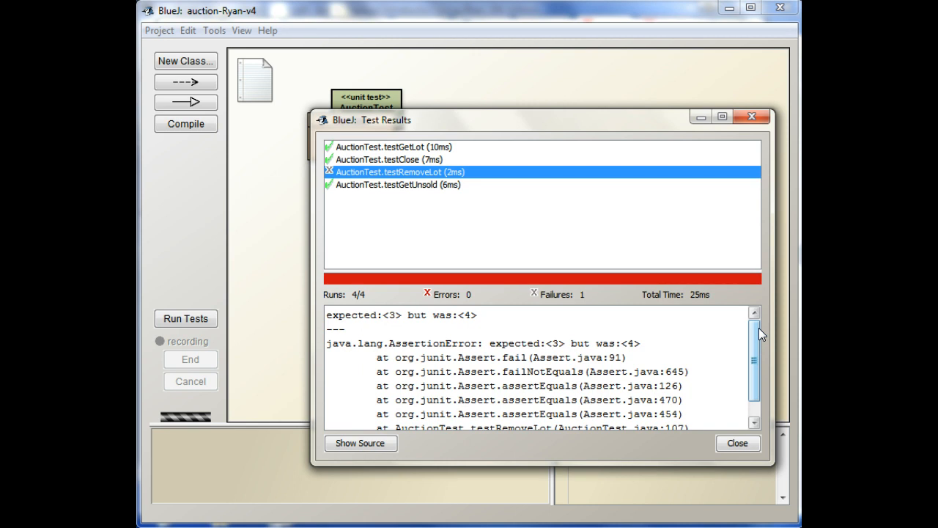
{"action": "mouse_move", "coordinate": [467, 145]}
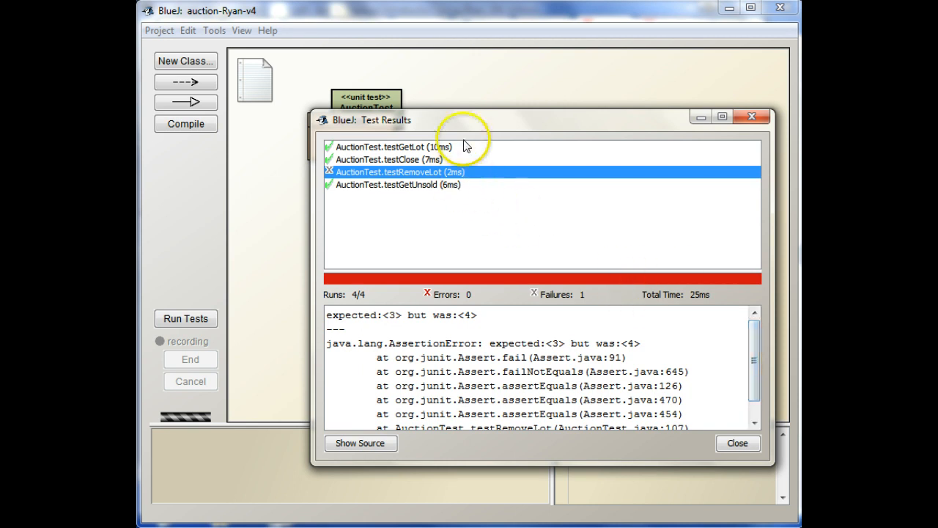
- Dismiss the test results and reopen the Auction class source at getLot
{"action": "left_click", "coordinate": [738, 442]}
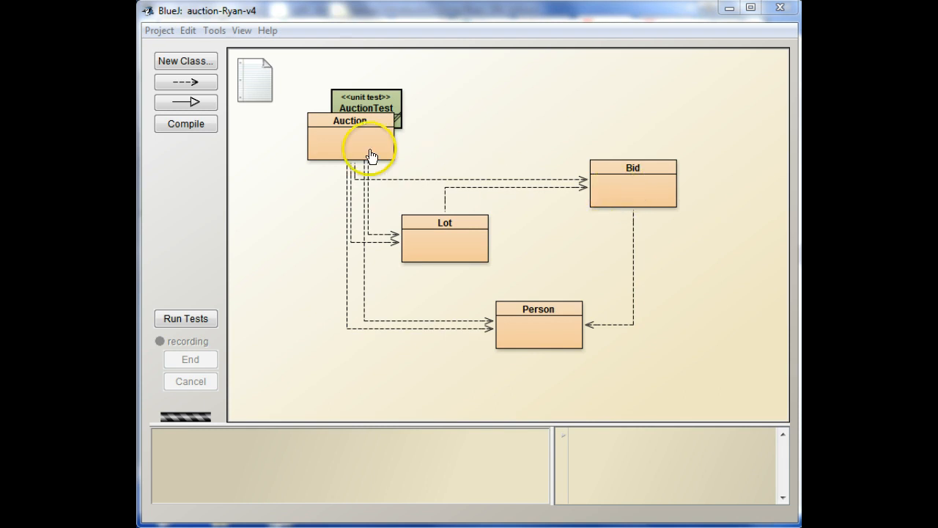
{"action": "double_click", "coordinate": [368, 140]}
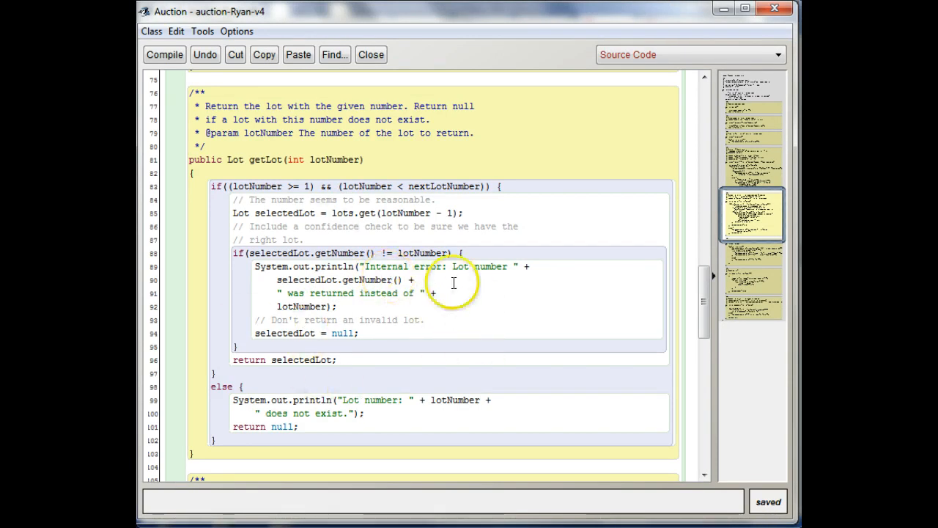
{"action": "mouse_move", "coordinate": [393, 252]}
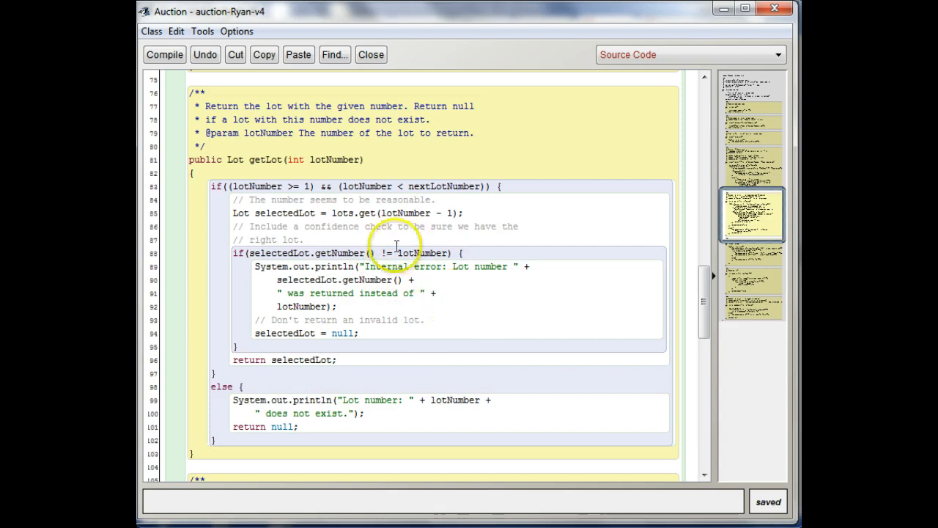
{"action": "mouse_move", "coordinate": [273, 176]}
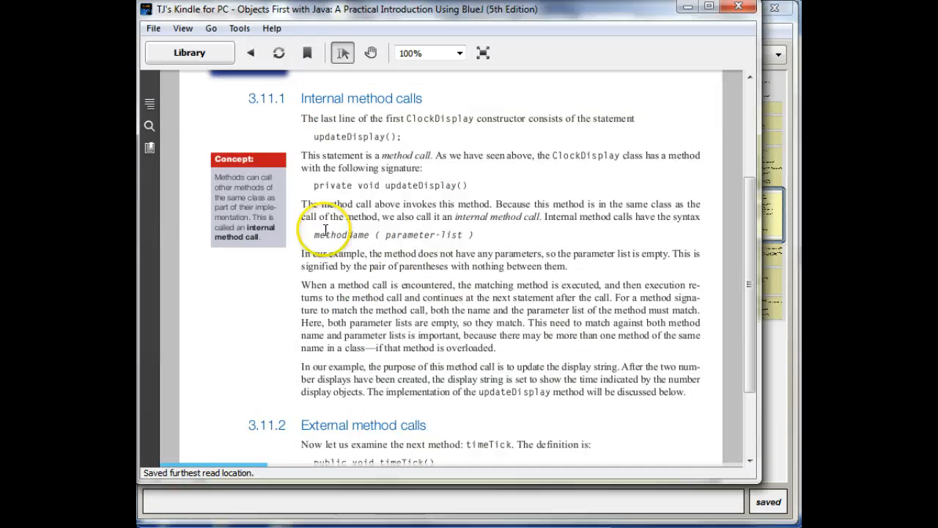
- Jump to section 4.14, the auction system example on page 128, via the table of contents
{"action": "left_click", "coordinate": [149, 104]}
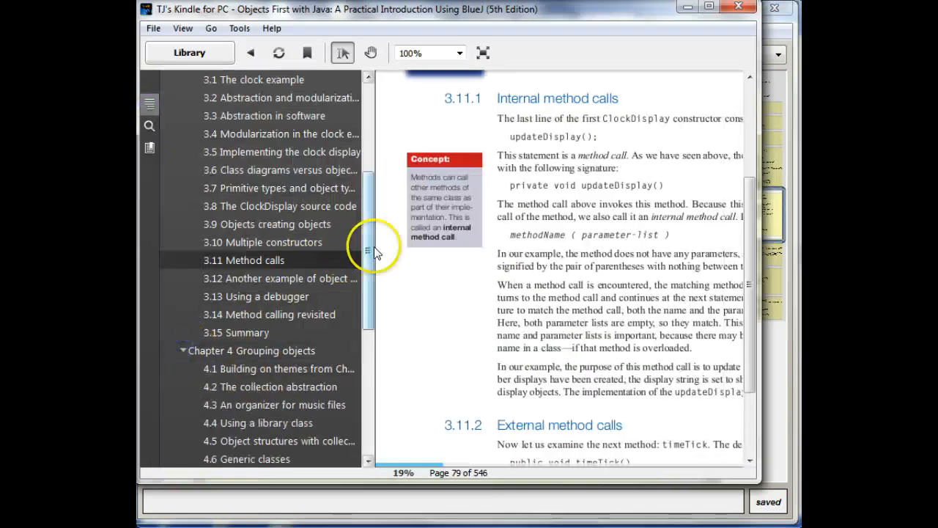
{"action": "scroll", "scroll_direction": "down", "scroll_amount": 3}
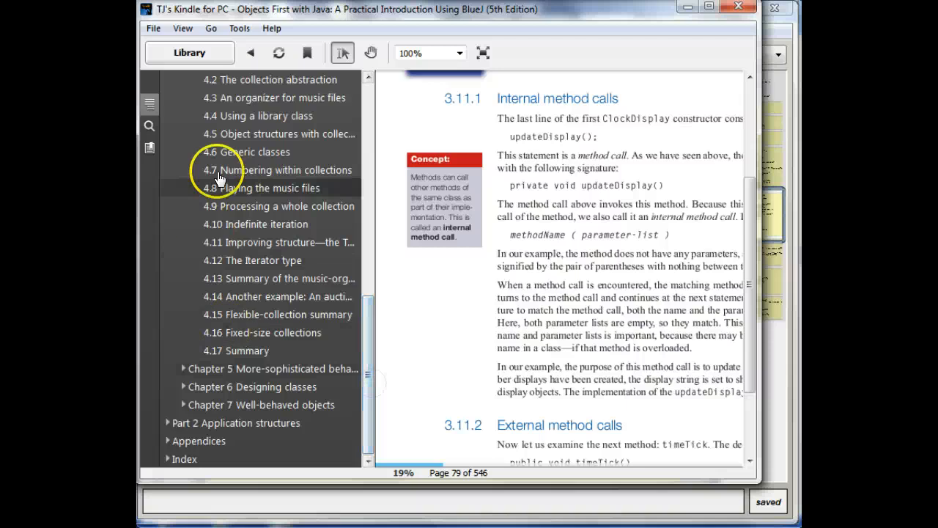
{"action": "left_click", "coordinate": [278, 296]}
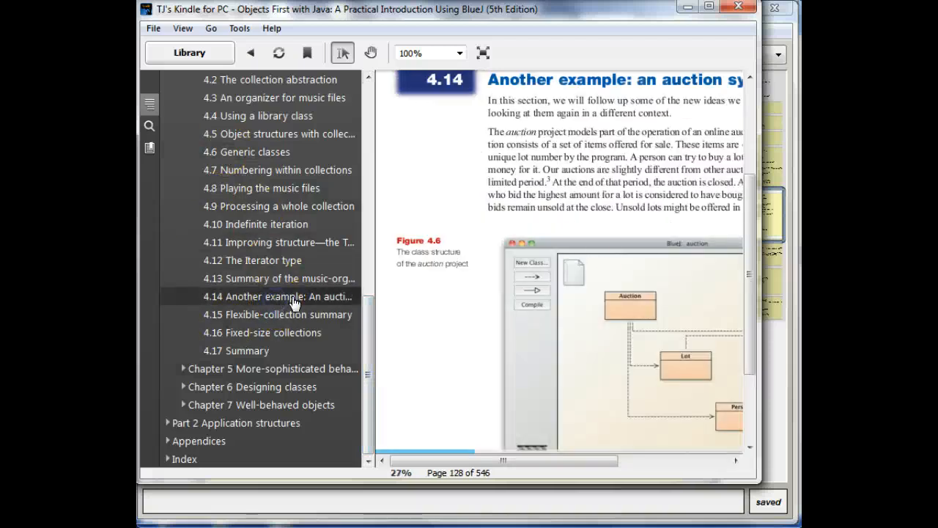
{"action": "mouse_move", "coordinate": [642, 228]}
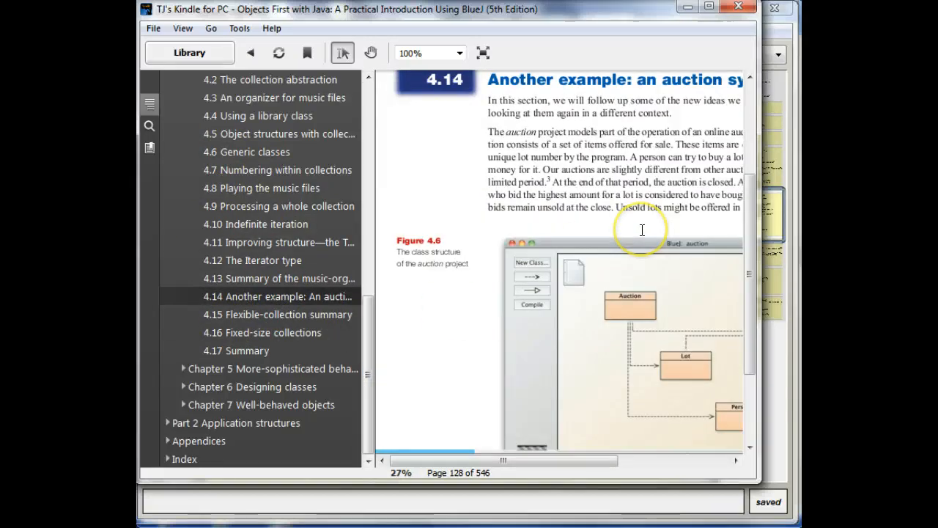
{"action": "left_click", "coordinate": [277, 313]}
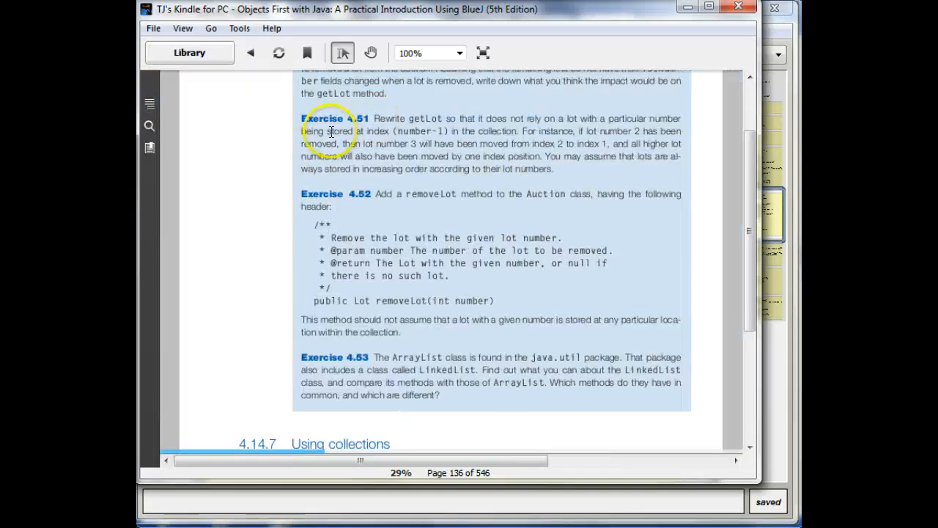
{"action": "mouse_move", "coordinate": [513, 139]}
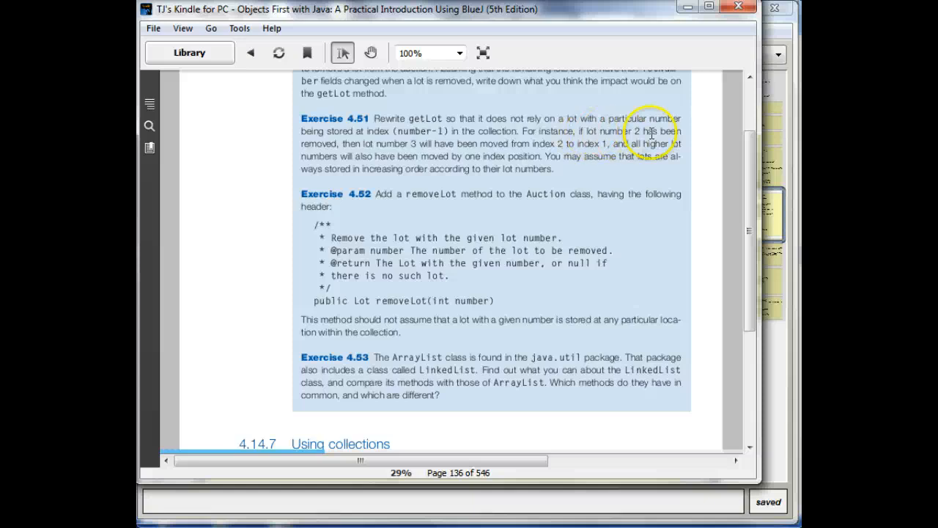
{"action": "mouse_move", "coordinate": [455, 237]}
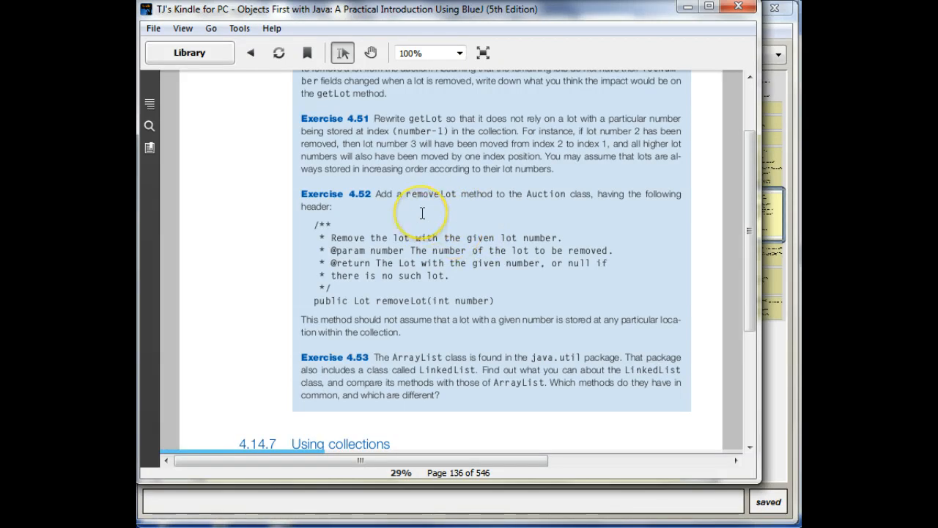
{"action": "mouse_move", "coordinate": [421, 182]}
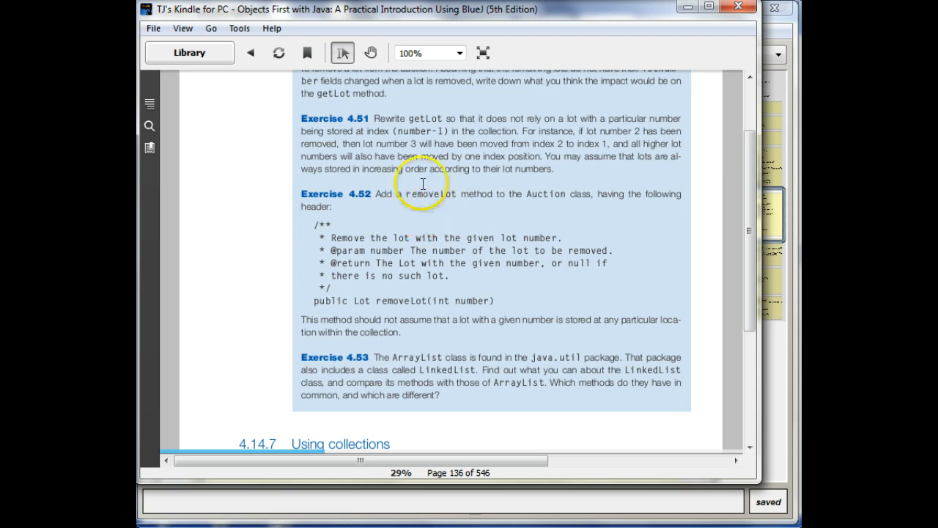
{"action": "mouse_move", "coordinate": [428, 123]}
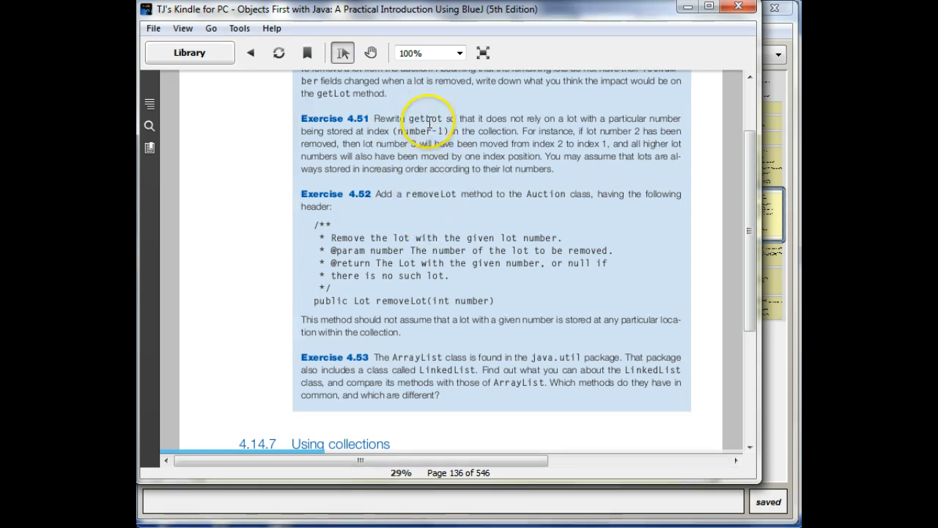
{"action": "mouse_move", "coordinate": [441, 151]}
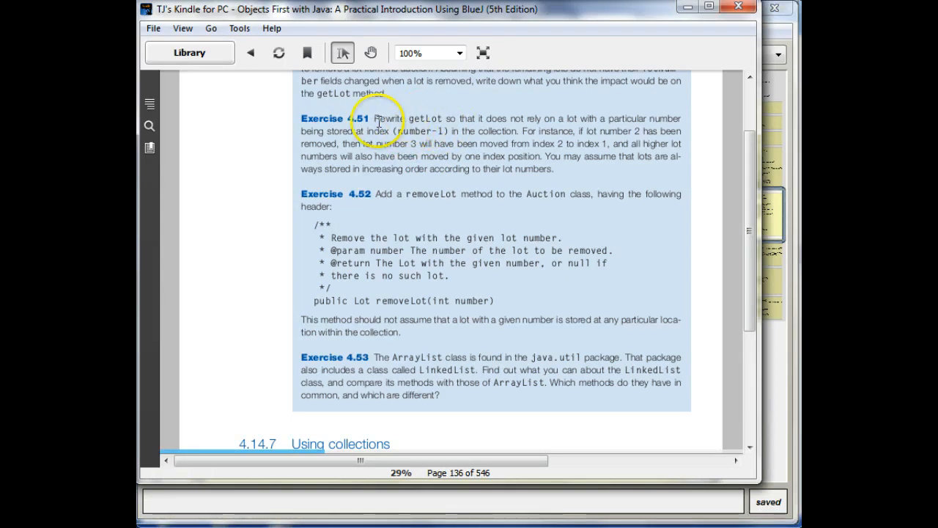
{"action": "mouse_move", "coordinate": [428, 139]}
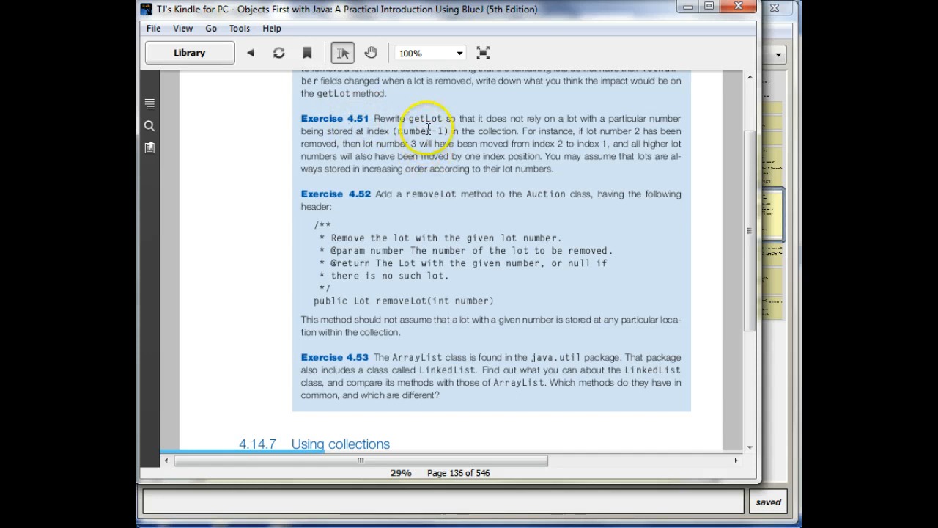
{"action": "mouse_move", "coordinate": [396, 242]}
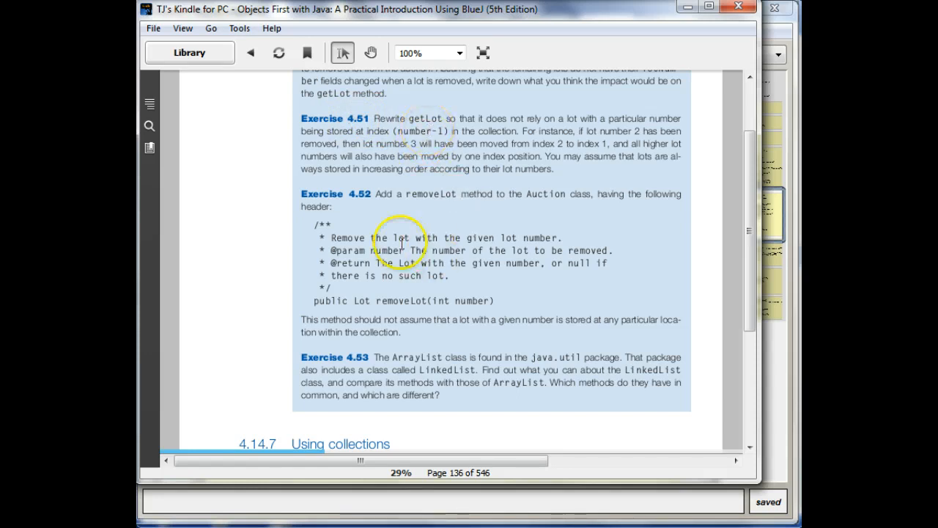